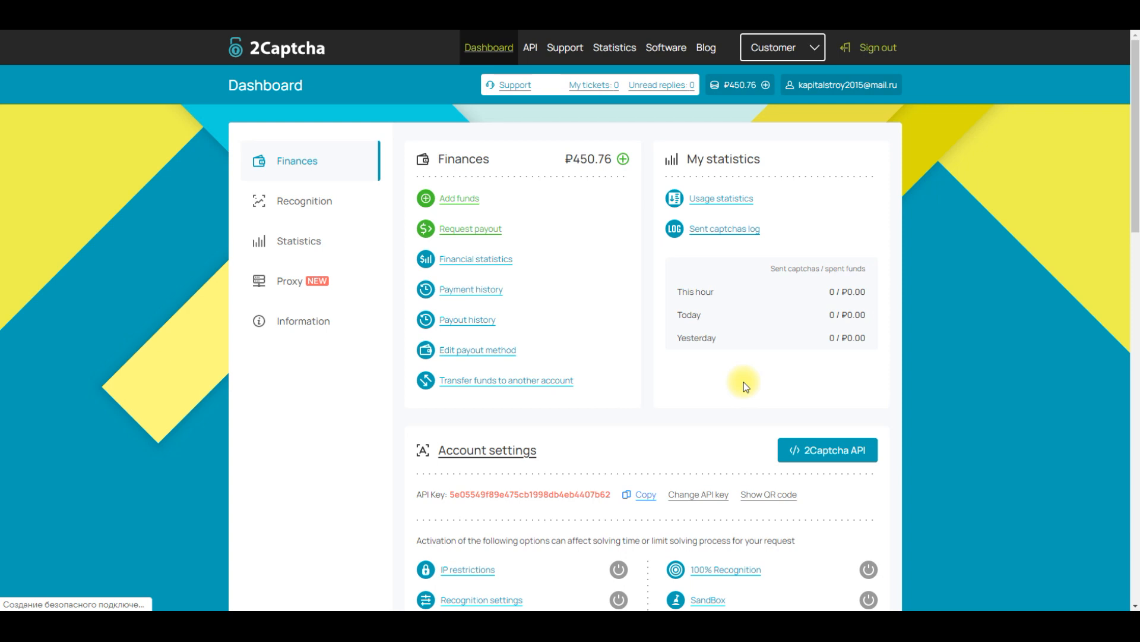
mouse_move(687, 391)
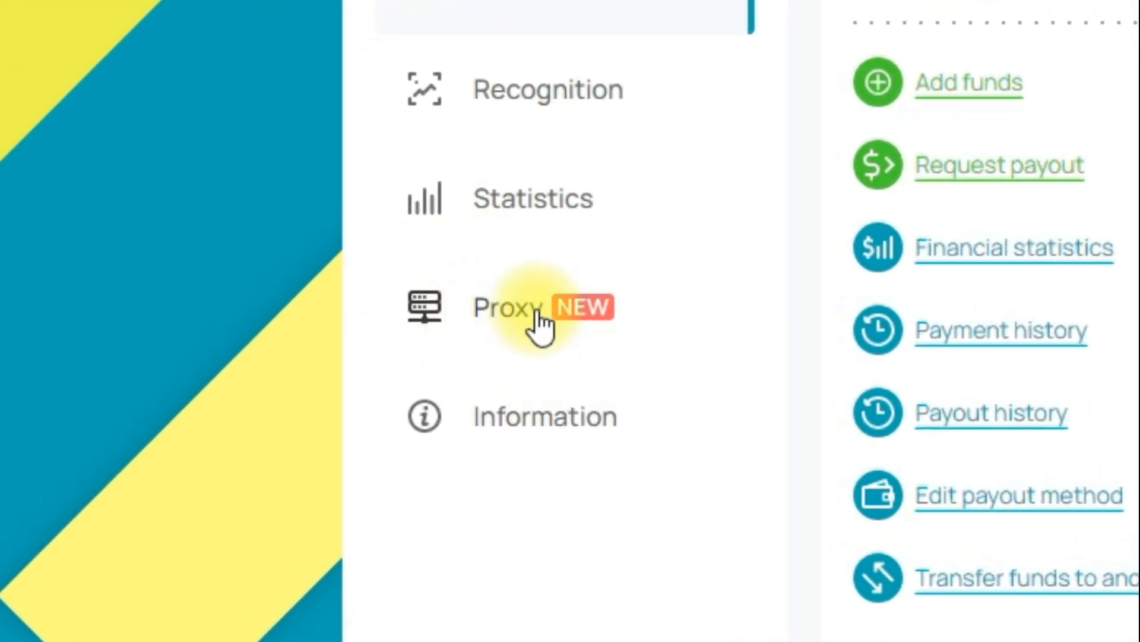
- Set the residential proxy location to Brazil, state Bahia, city Barra do Choça
left_click(505, 307)
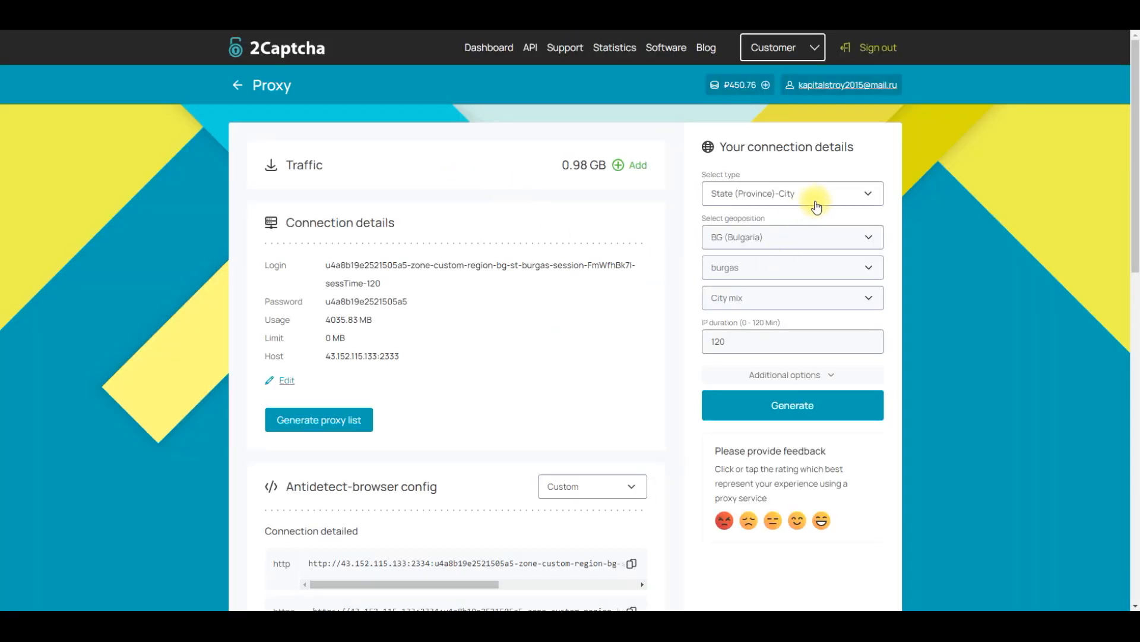
left_click(791, 237)
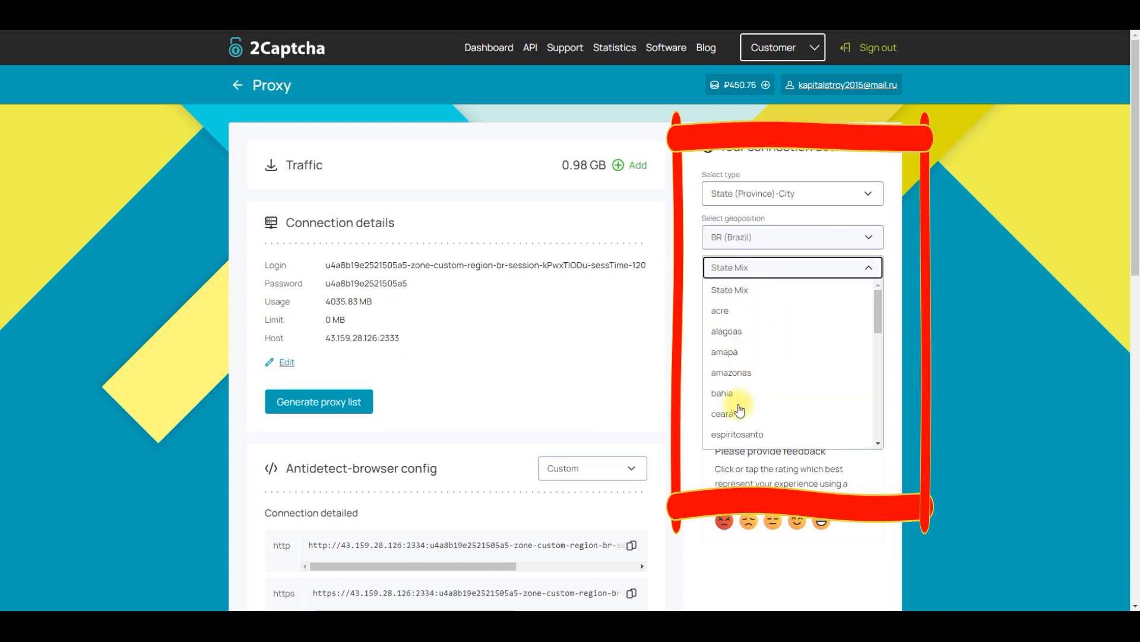
left_click(722, 392)
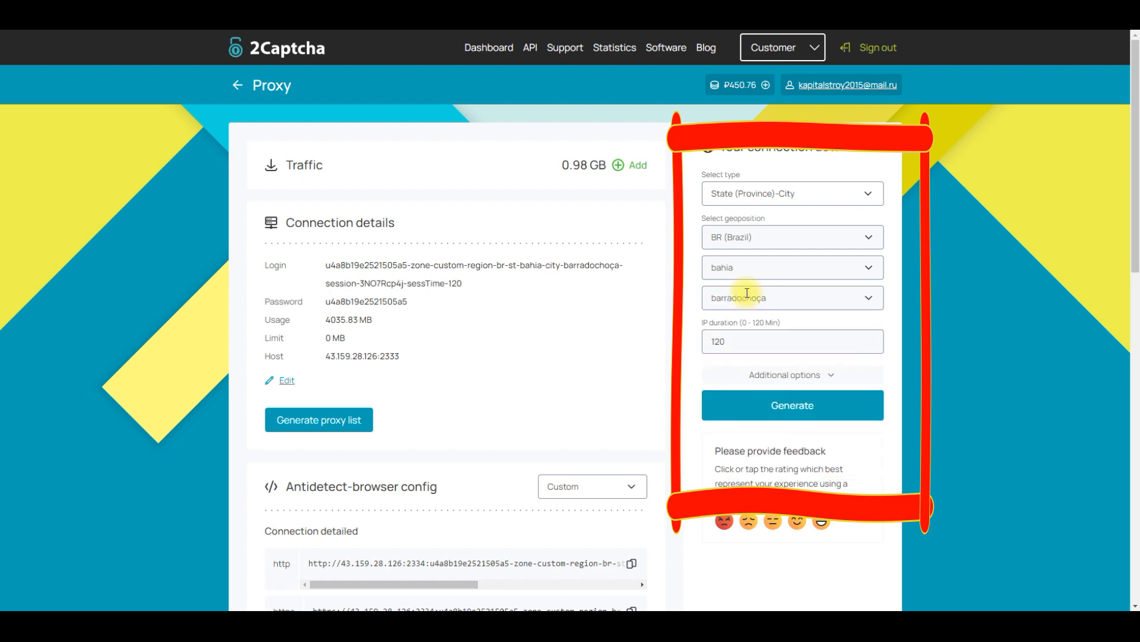
left_click(791, 405)
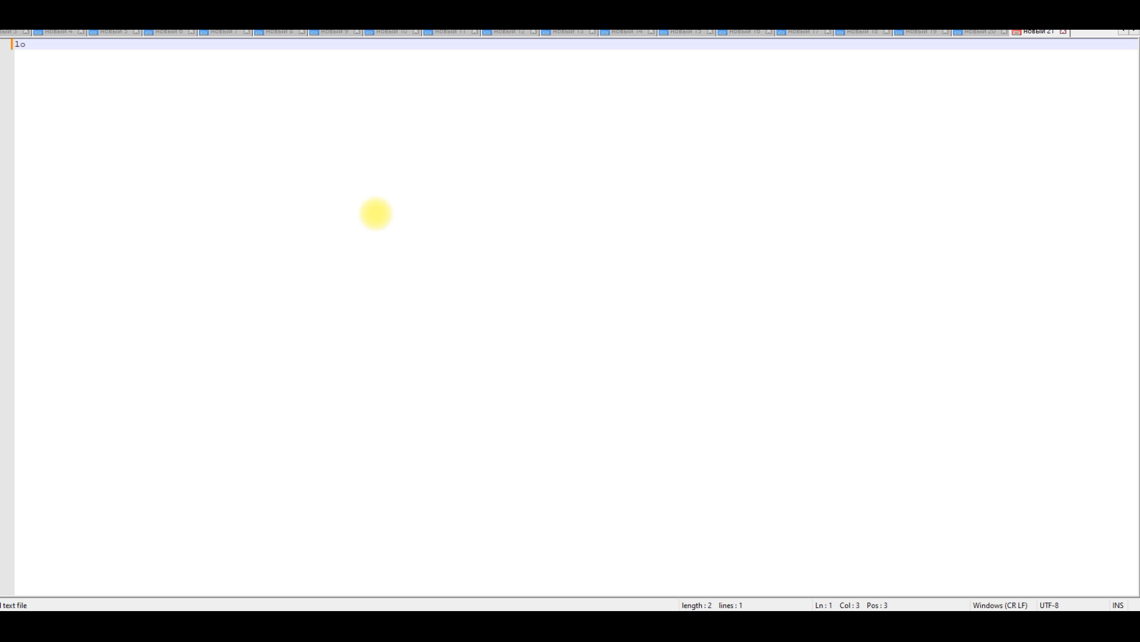
- Write the Bahia proxy login, password and host 43.159.28.126:2333 on separate lines
type("login - u4a8b19e2521505a5-zone-custom-region-br-st-bahia-city-barradochoça-session-cvRgvrgig-sessTime-120")
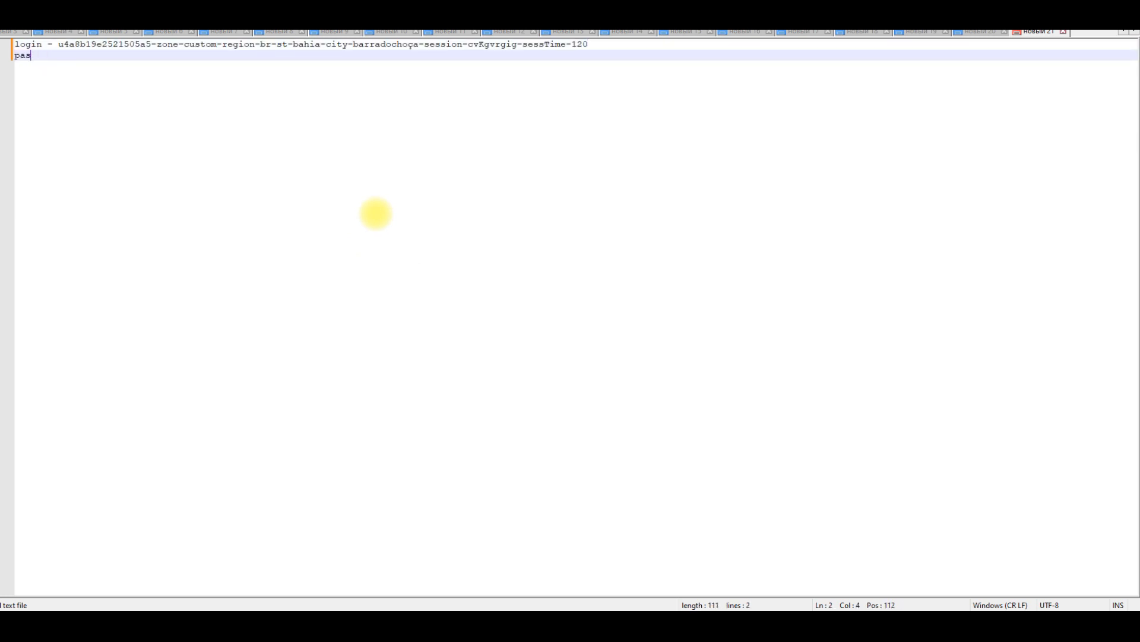
type("sword - u4a8b19e2521505a5")
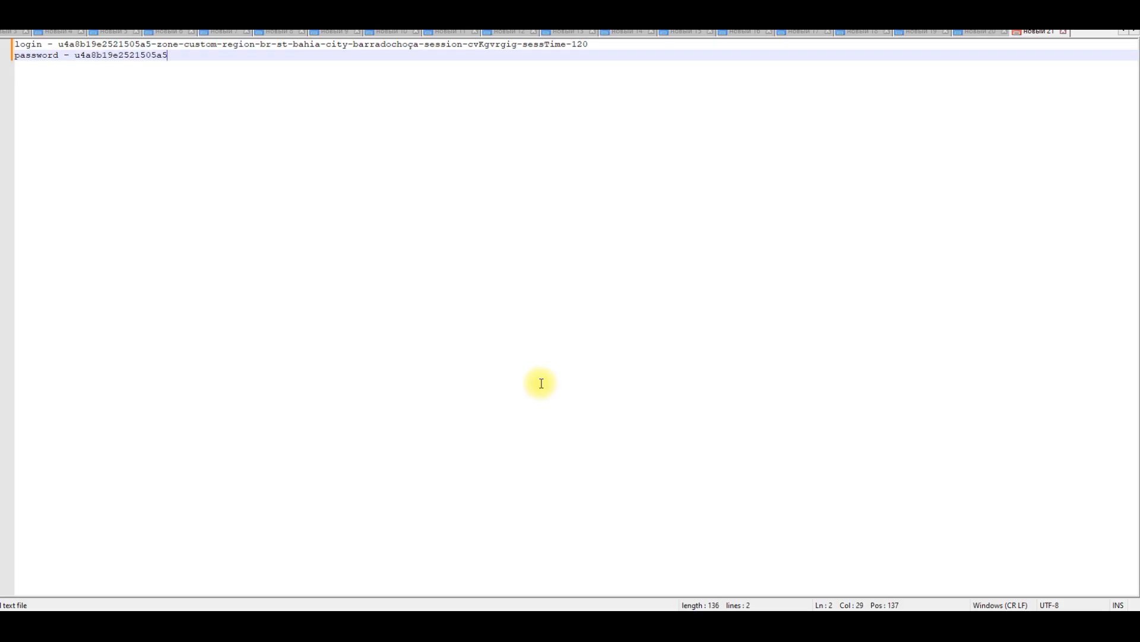
key("enter")
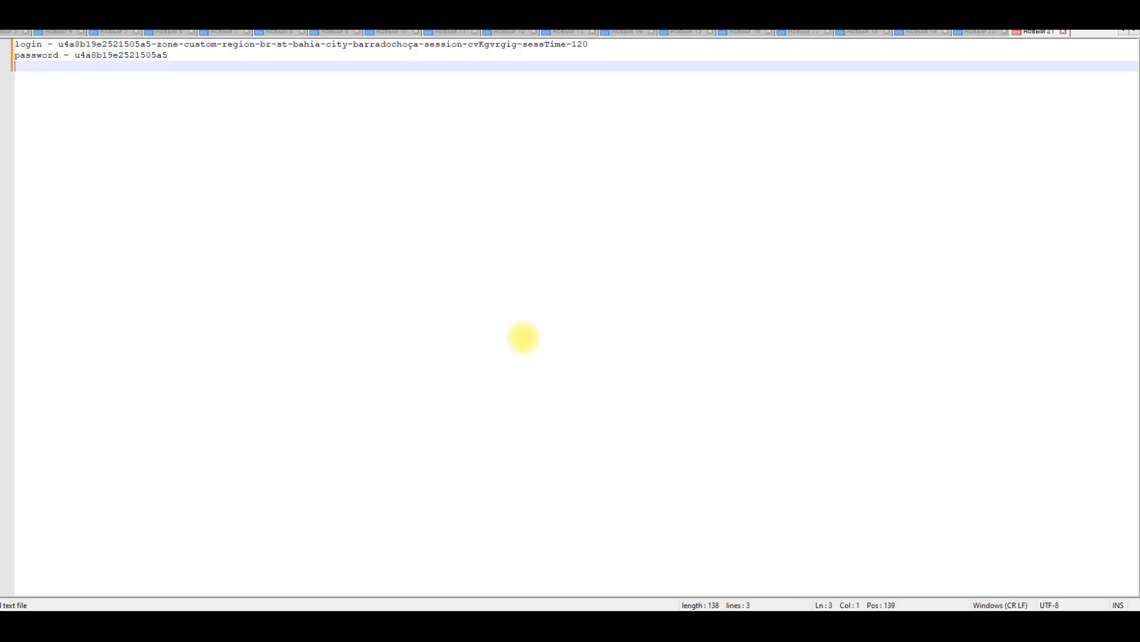
type("ip -\t43.159.28.126:2333")
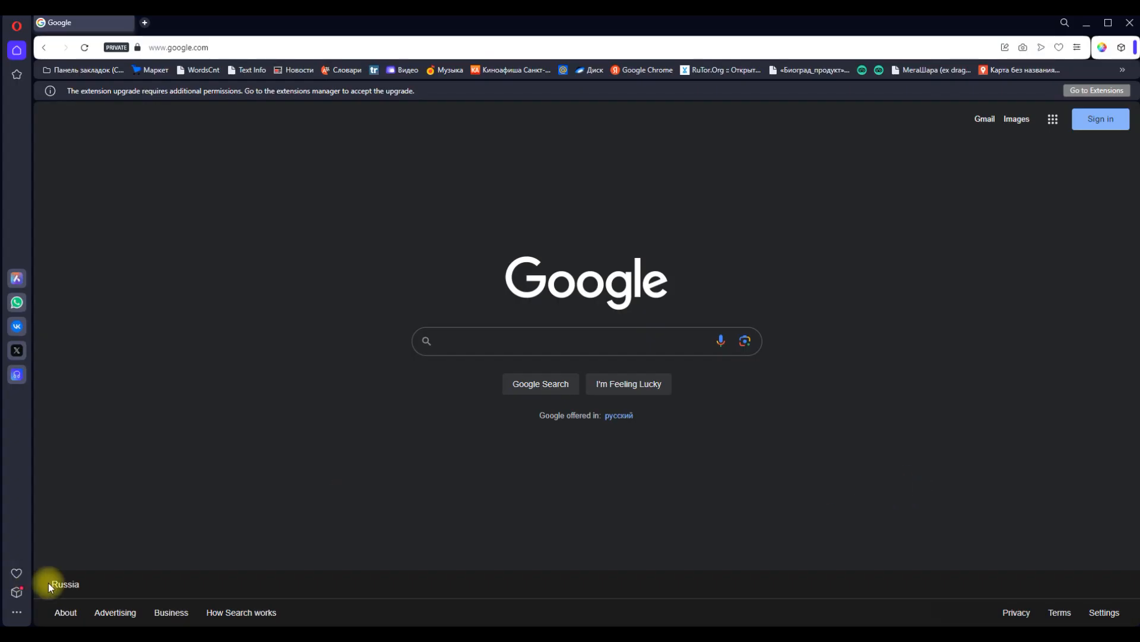
mouse_move(22, 47)
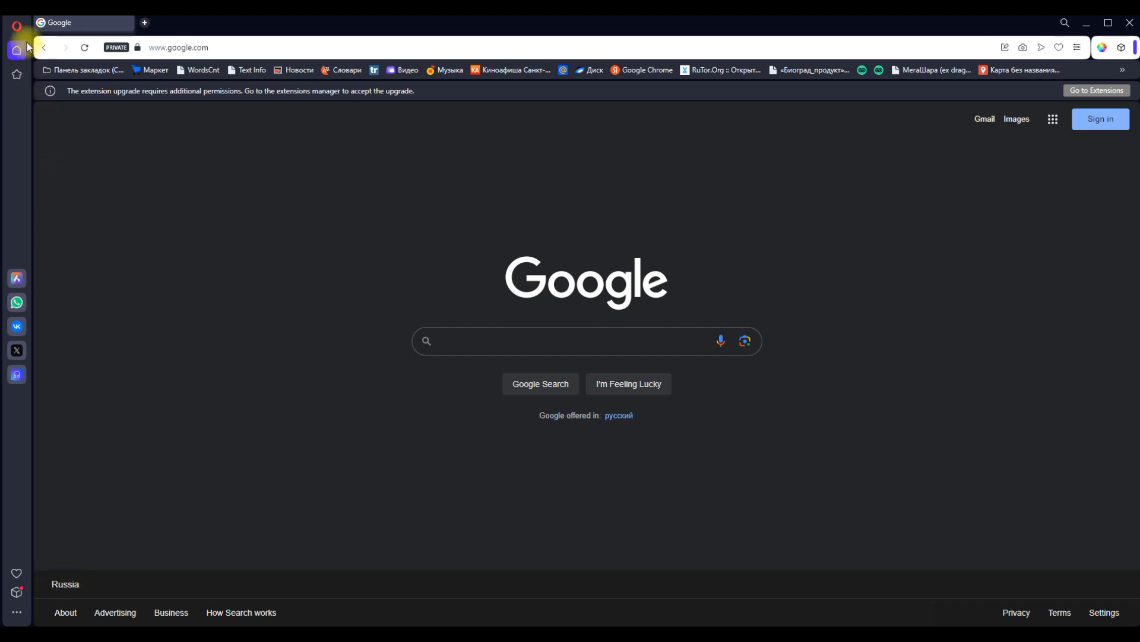
mouse_move(16, 50)
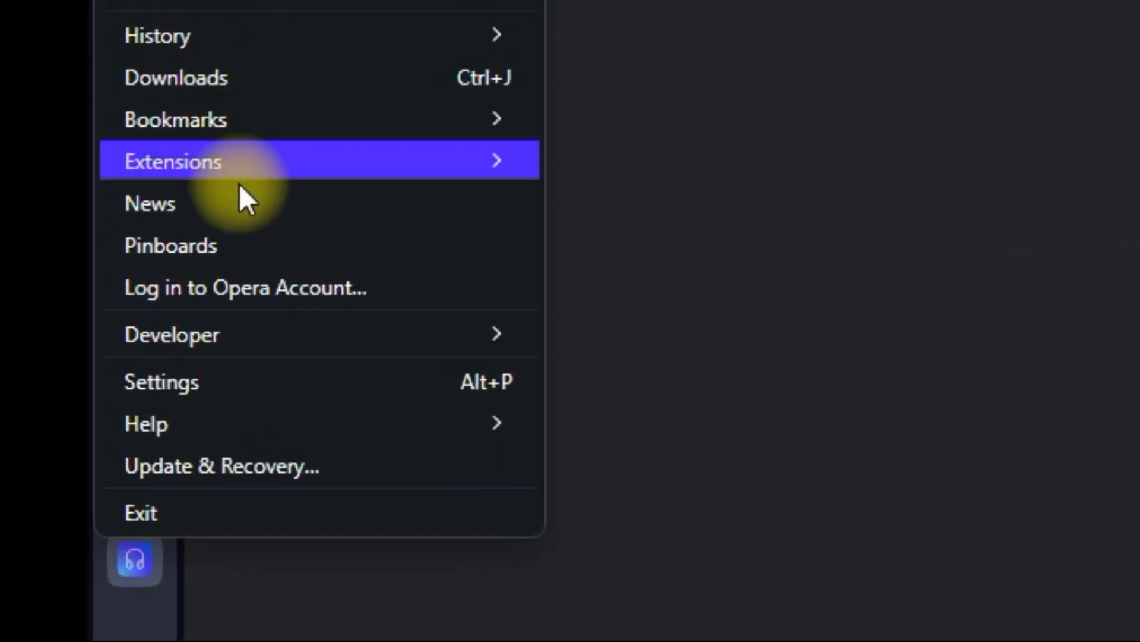
- Search Opera settings for 'proxy' and open the computer's proxy settings
left_click(161, 381)
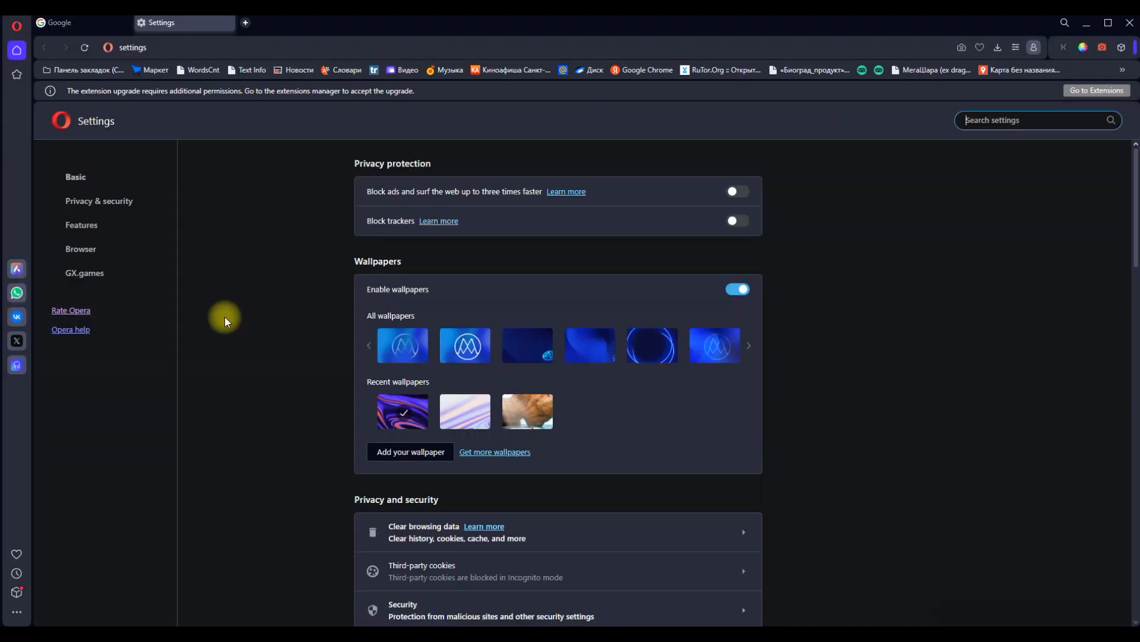
mouse_move(228, 284)
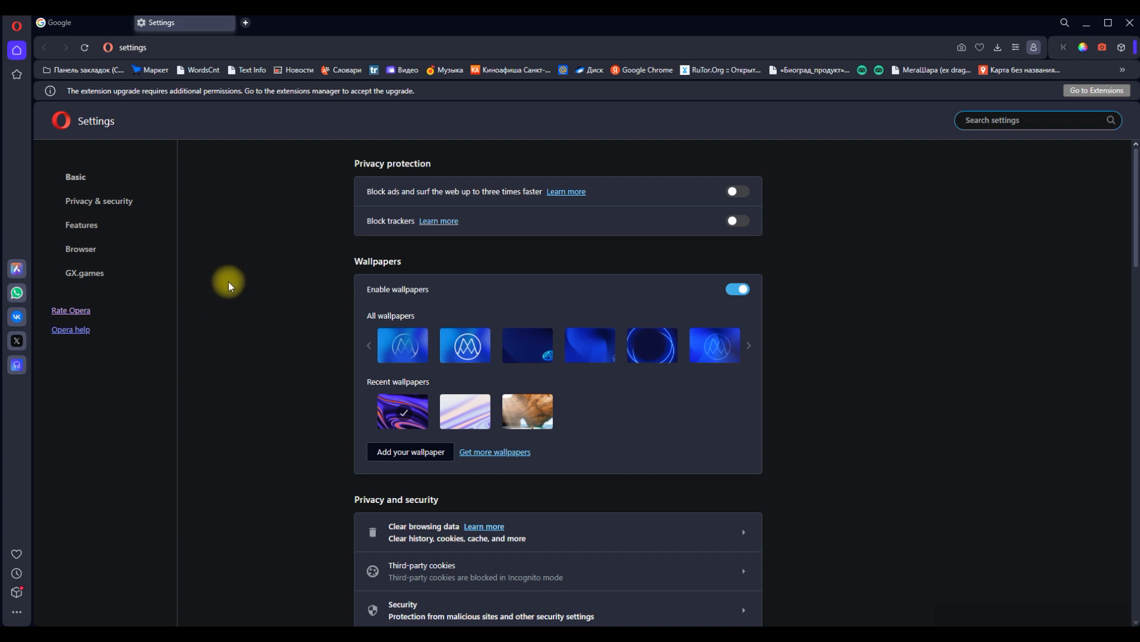
type("proxy")
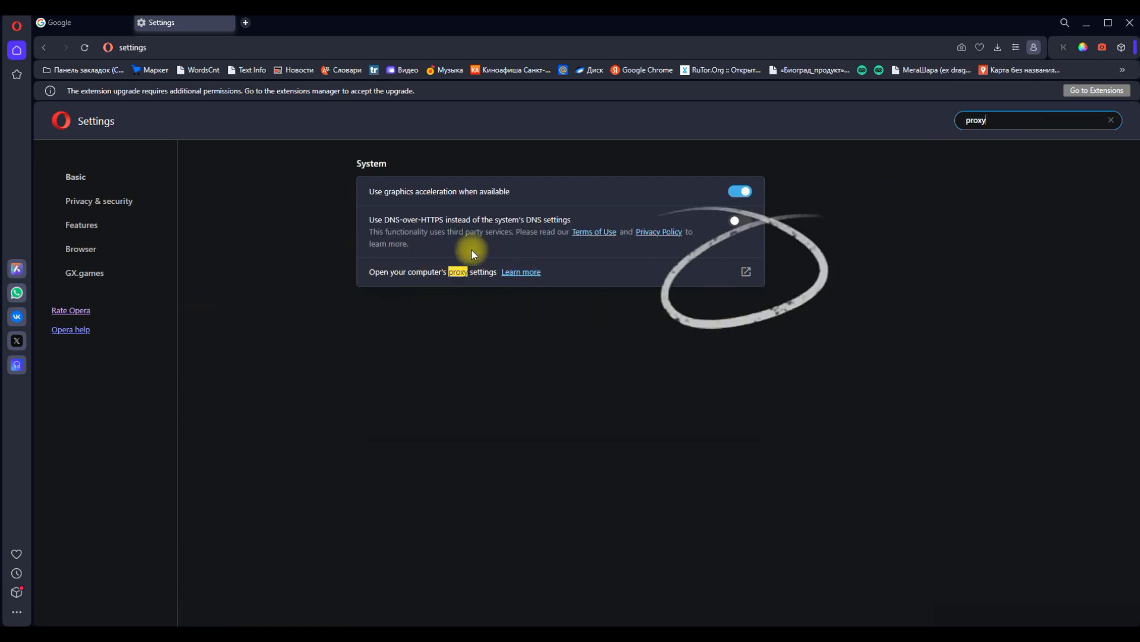
left_click(745, 272)
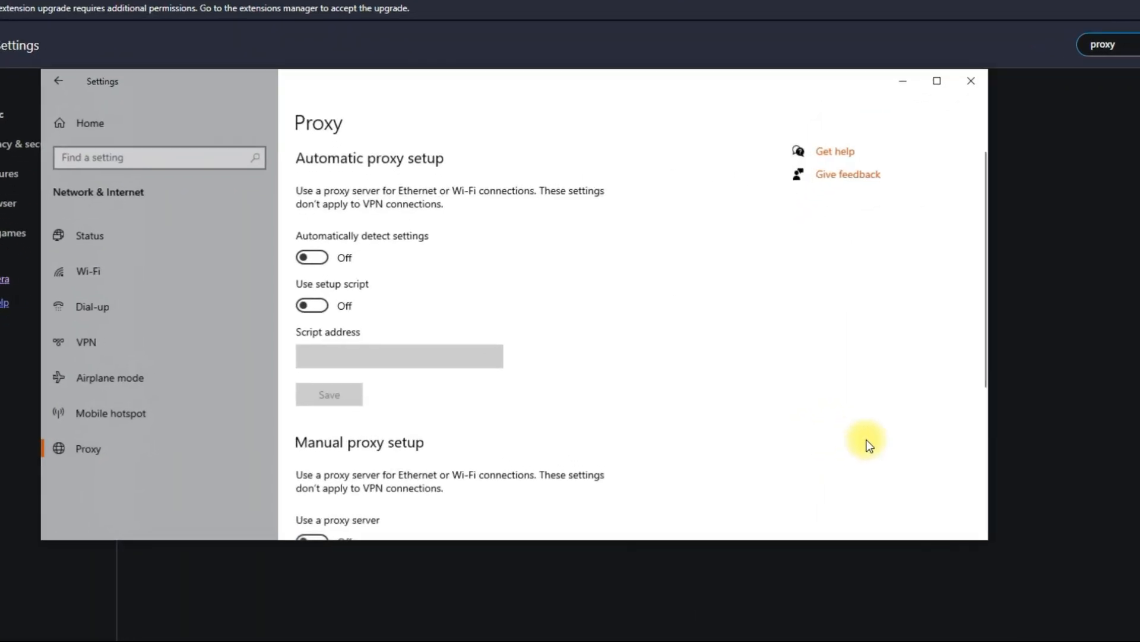
- Enable the manual proxy at 43.159.28.126 port 2333 and save
scroll("down", 3)
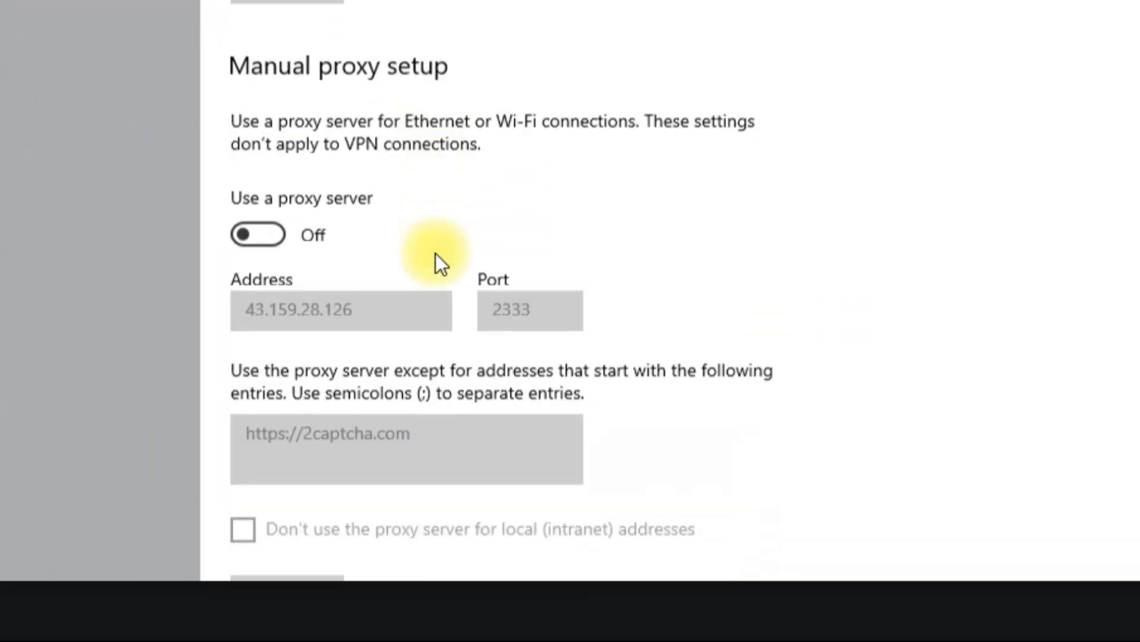
scroll("down", 3)
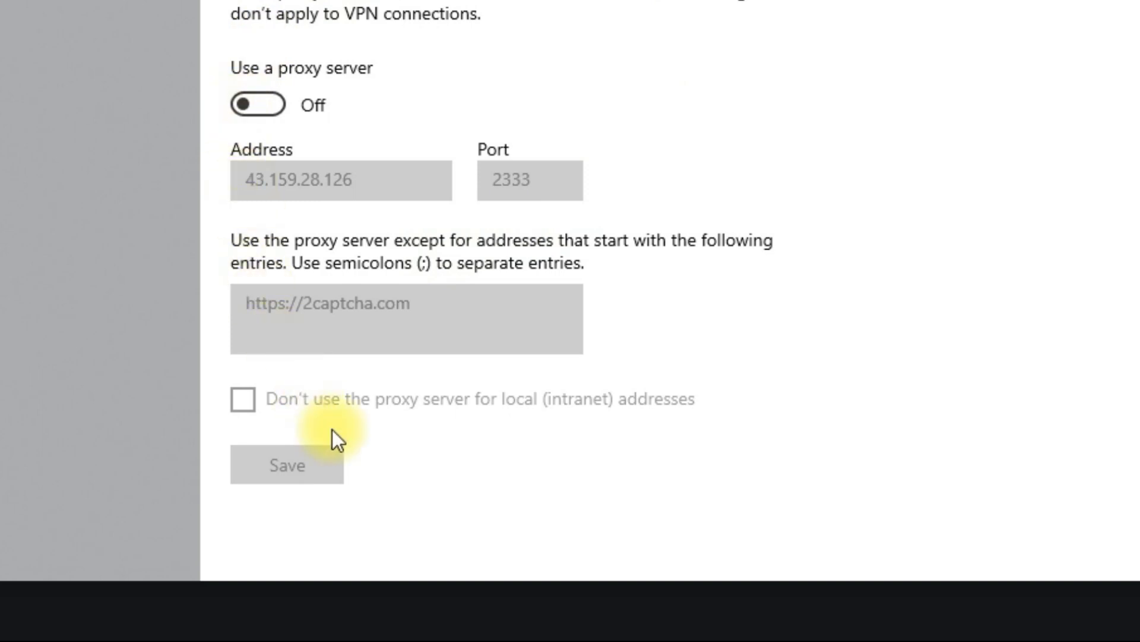
mouse_move(258, 104)
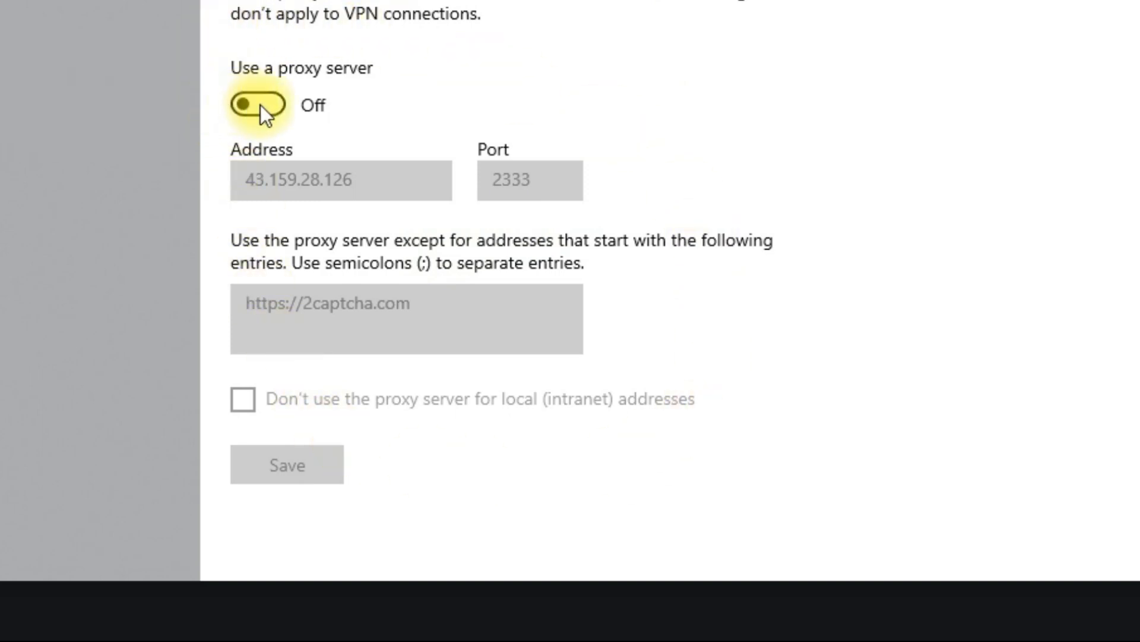
left_click(258, 106)
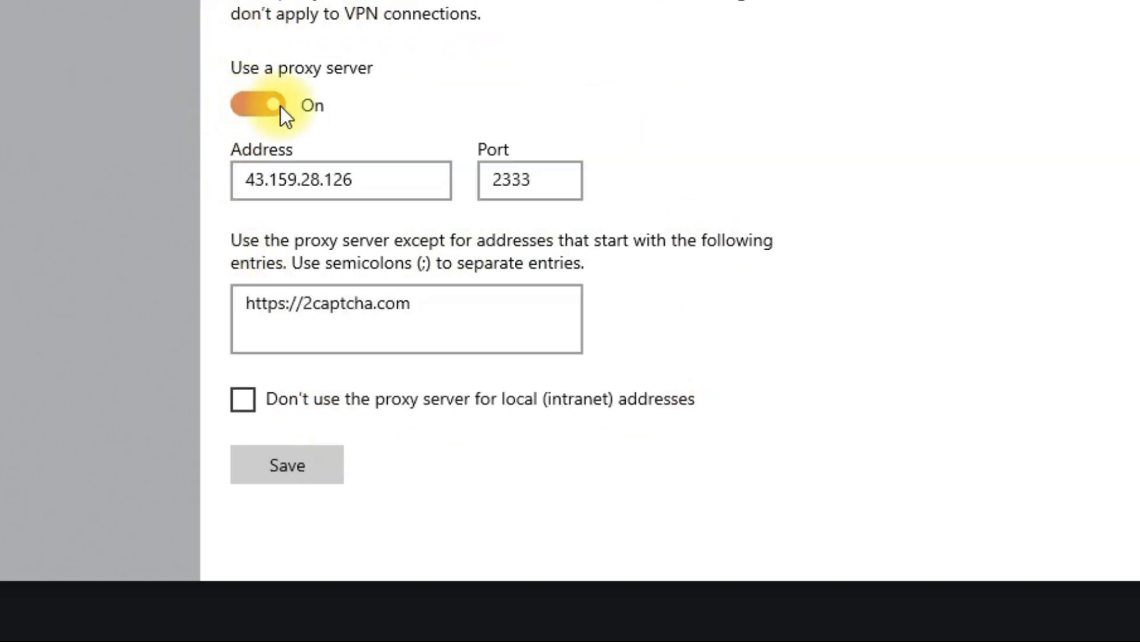
left_click(340, 181)
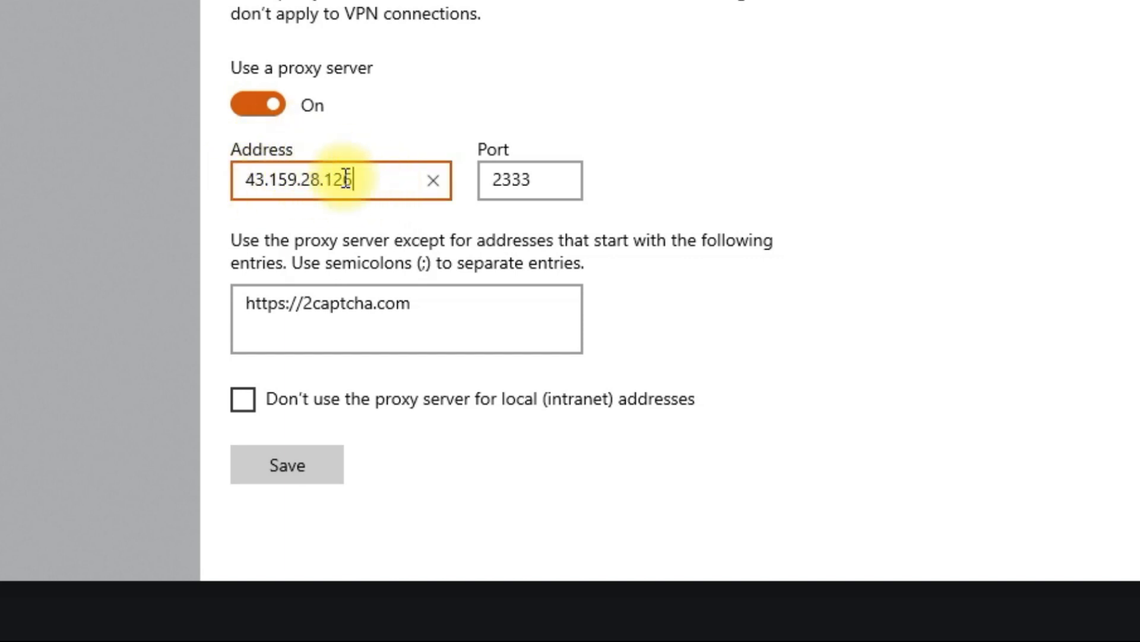
left_click(529, 181)
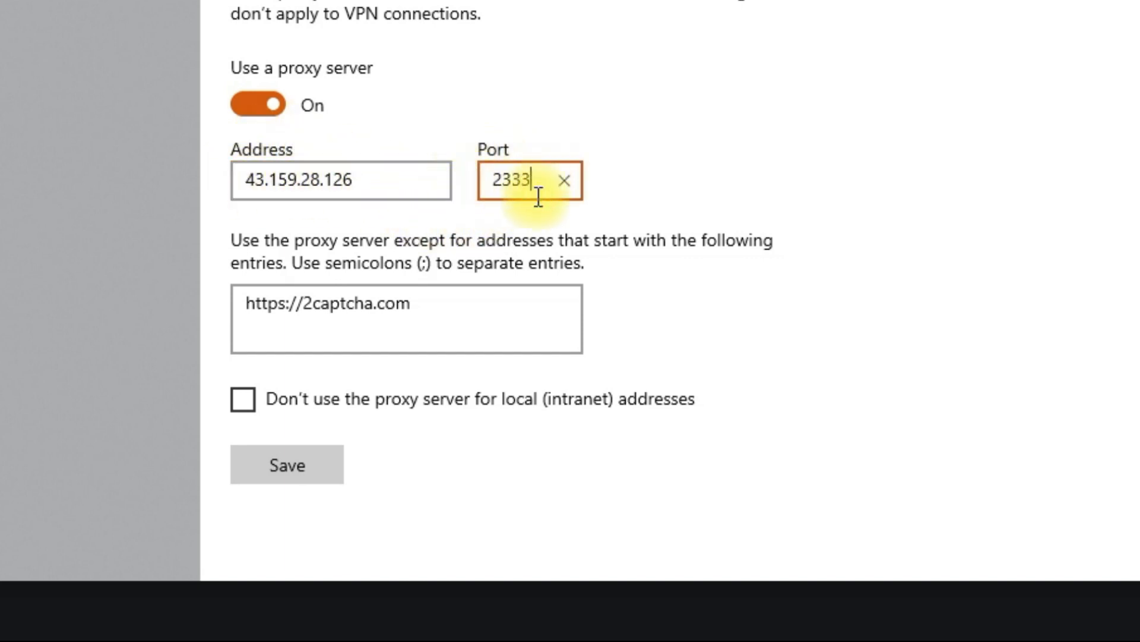
mouse_move(386, 398)
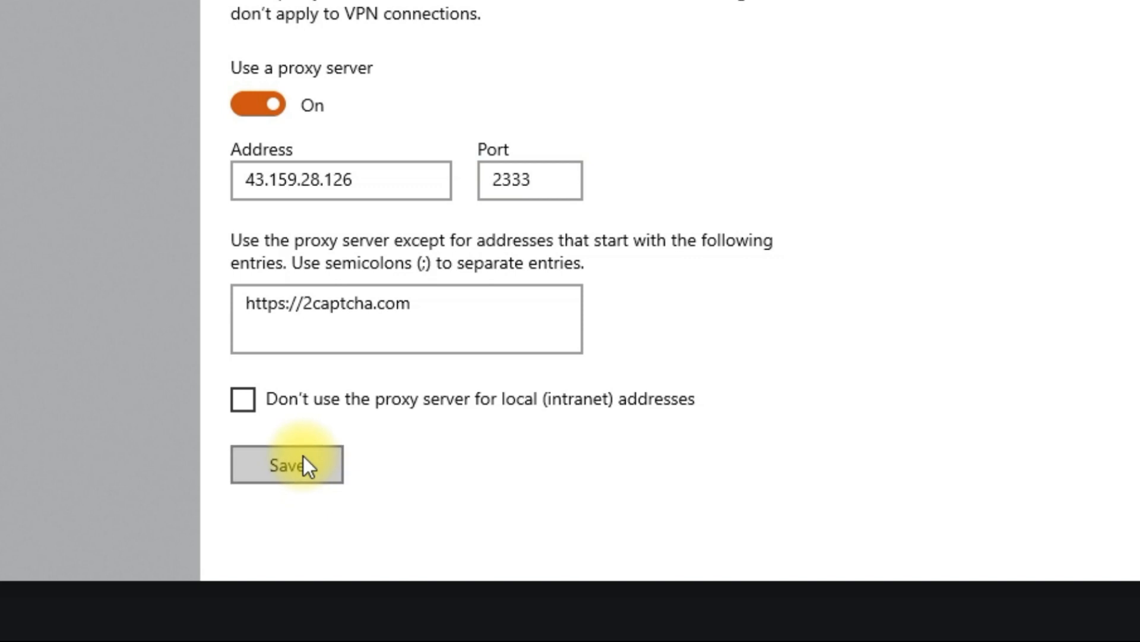
left_click(286, 464)
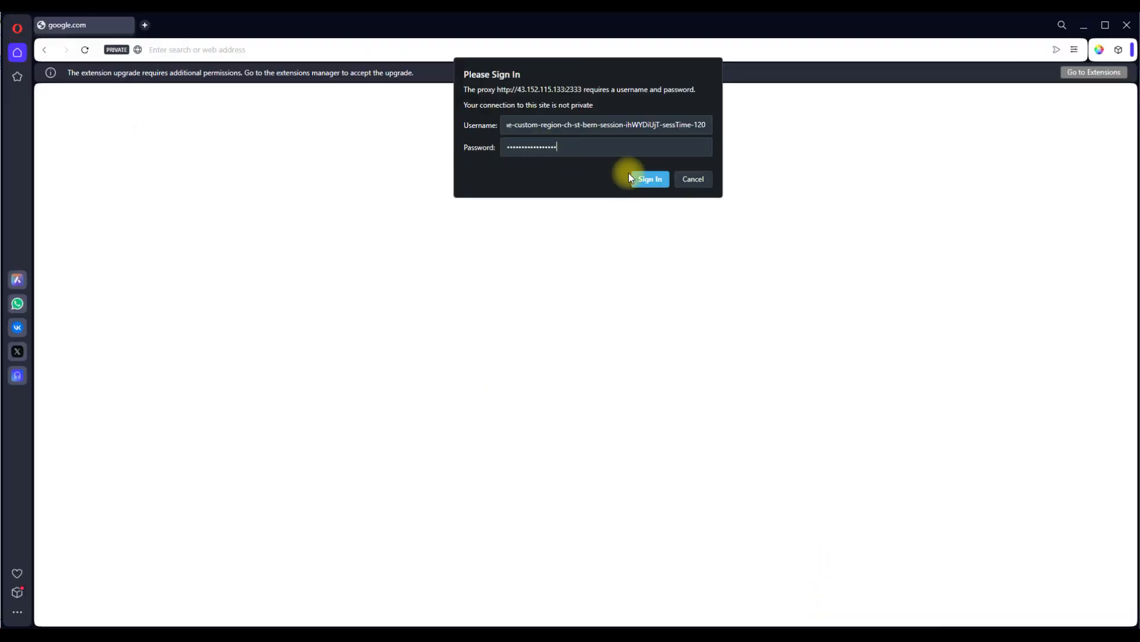
- Submit the proxy username and password in Opera's sign-in dialog
left_click(649, 179)
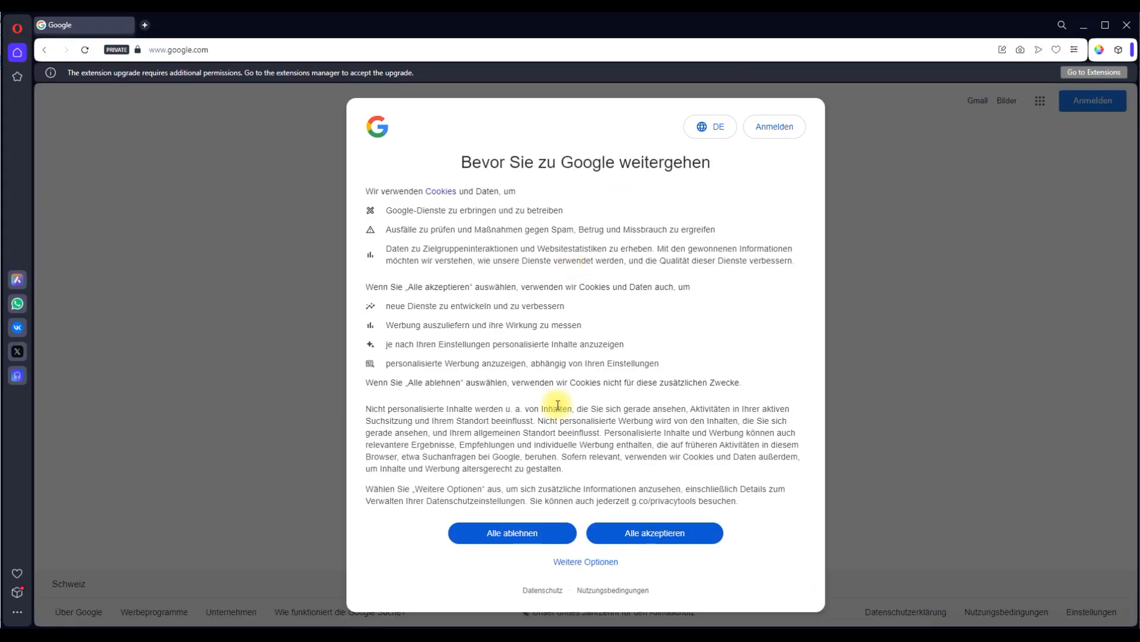
- Dismiss Google's cookie notice and open the whatismyipaddress result showing Lausanne, Switzerland
left_click(512, 532)
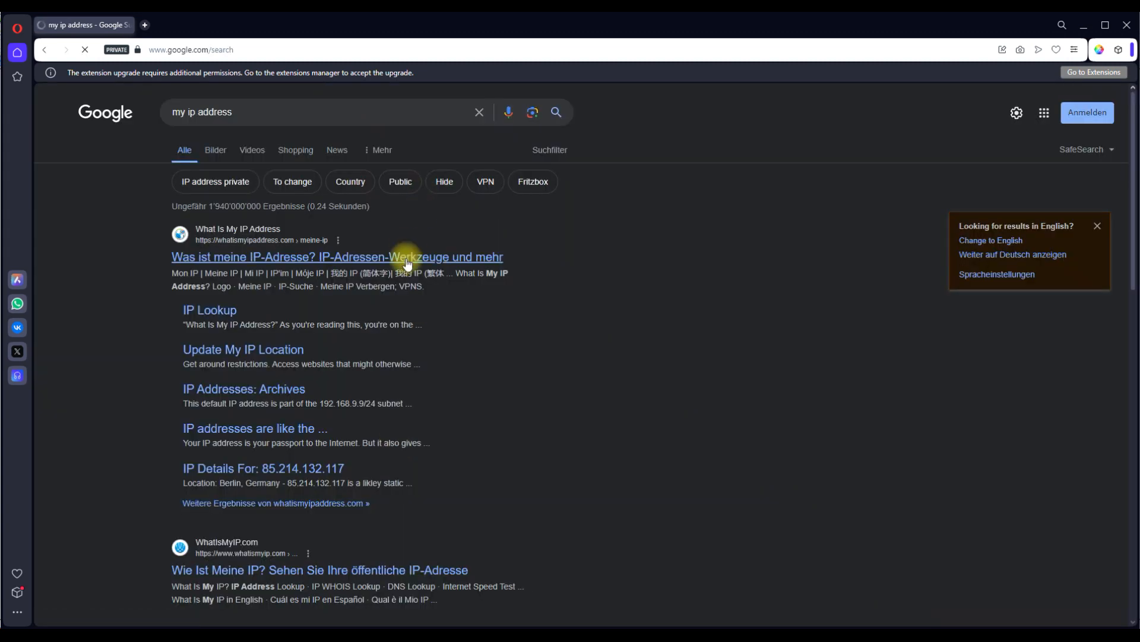
left_click(336, 257)
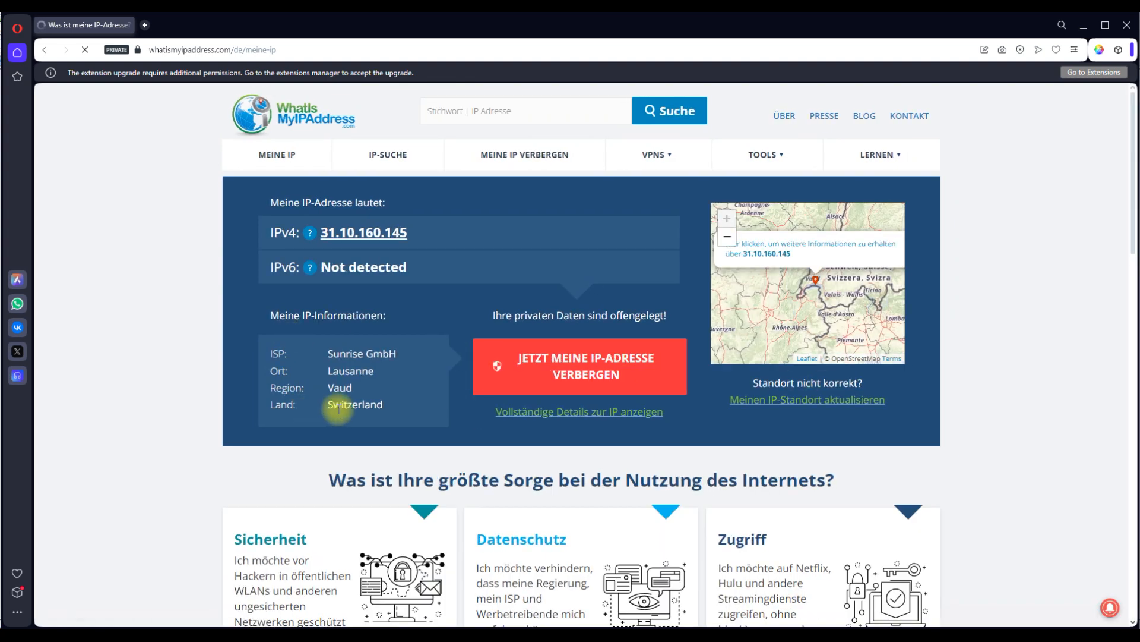